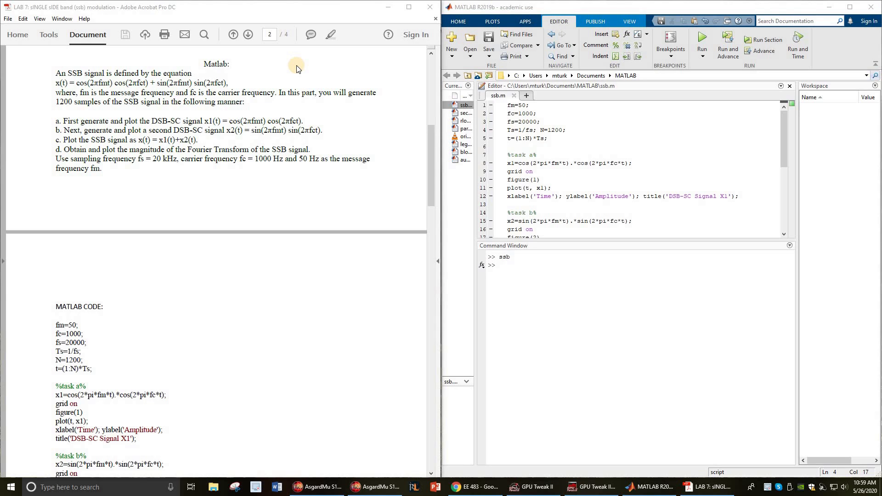
Scroll the Acrobat handout down to task b's full code listing and 'DSB-SC Signal X2' title
double_click(101, 83)
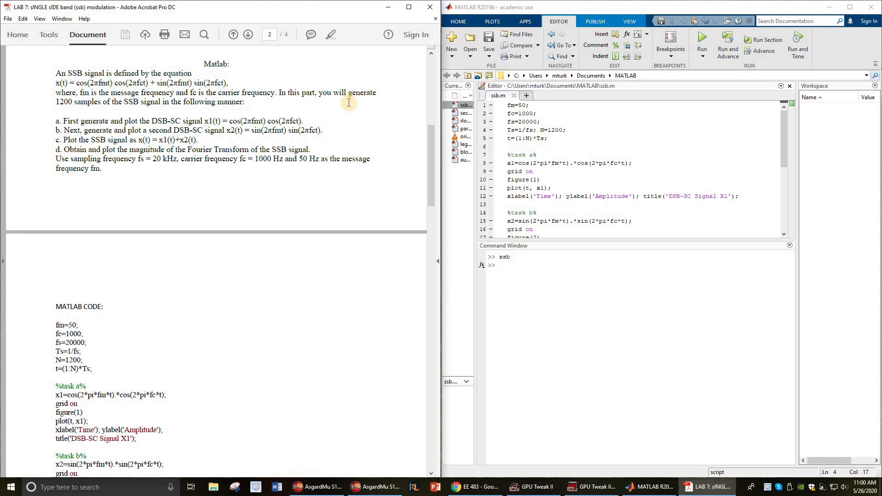
mouse_move(53, 118)
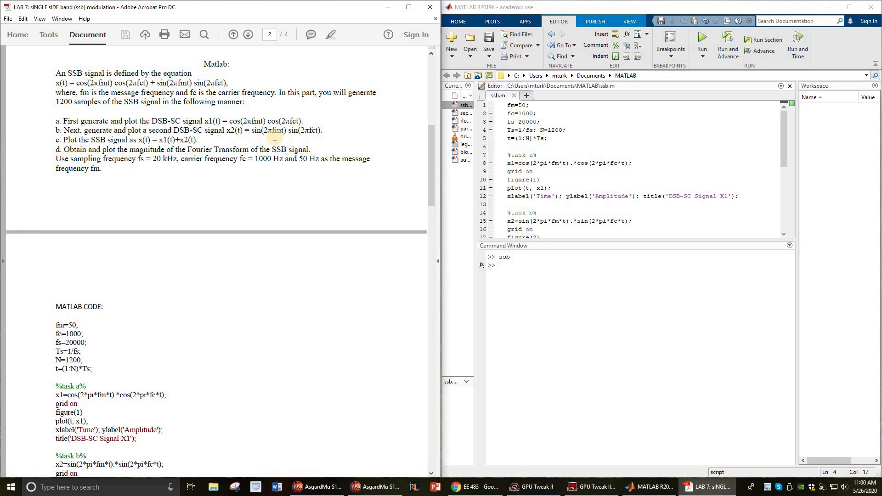
mouse_move(81, 300)
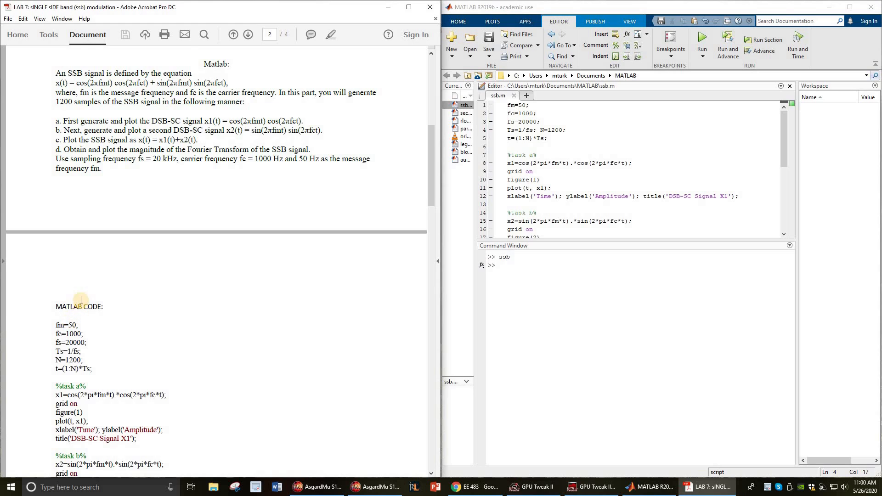
scroll("down", 3)
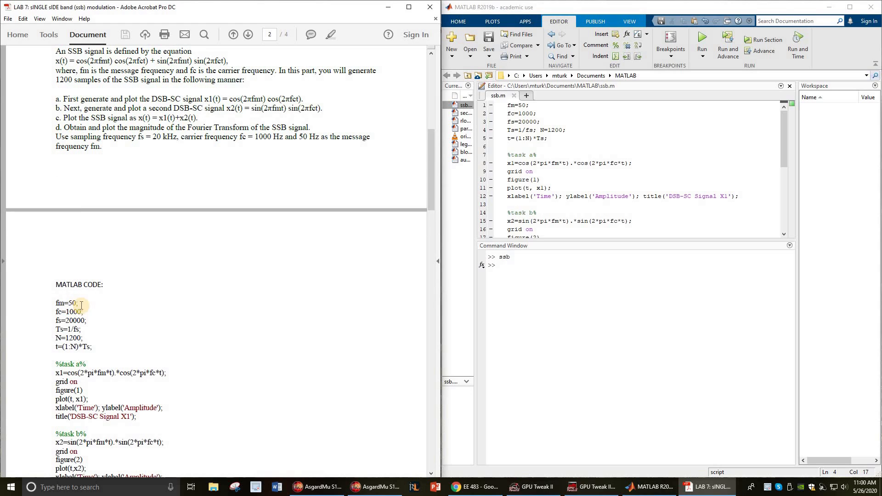
double_click(65, 303)
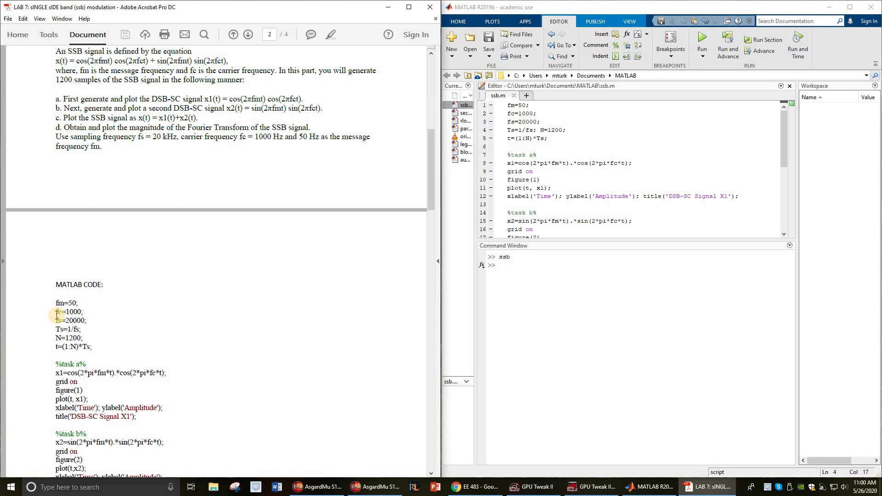
mouse_move(94, 313)
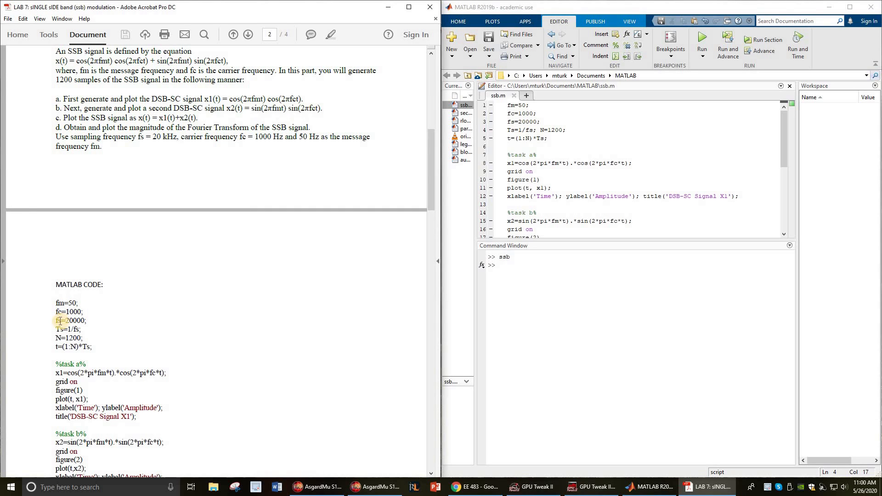
mouse_move(133, 325)
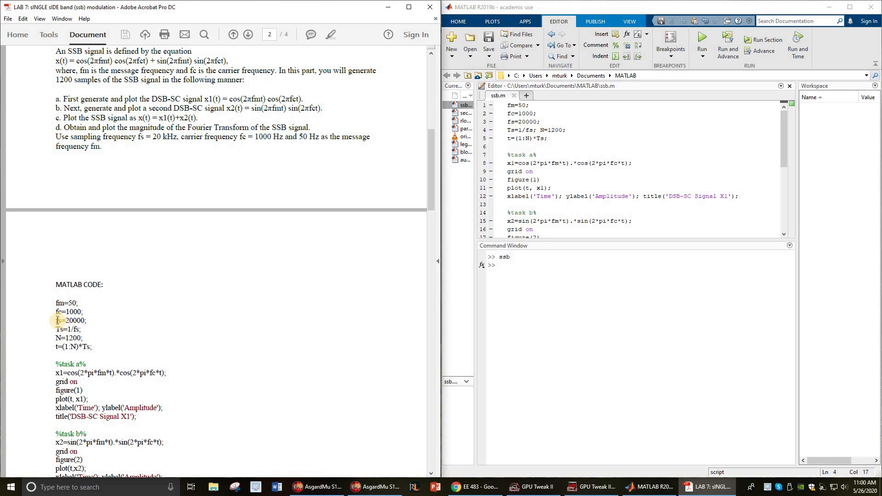
mouse_move(139, 353)
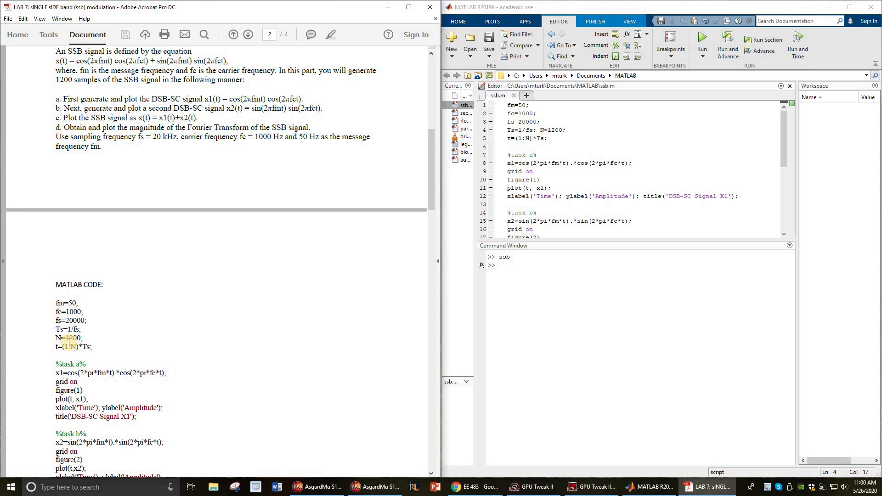
mouse_move(121, 344)
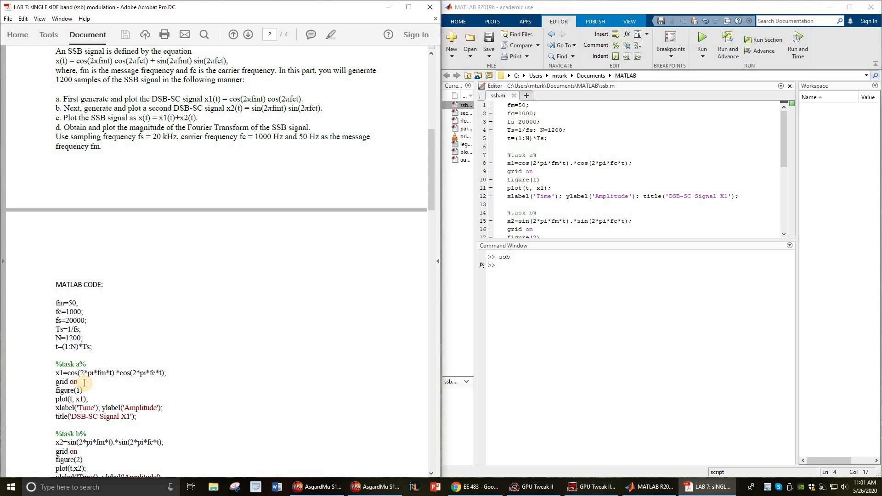
mouse_move(101, 380)
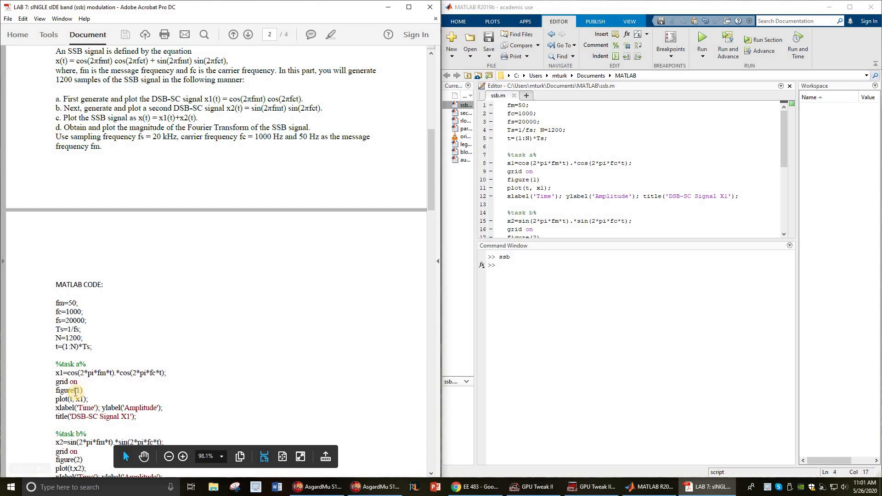
mouse_move(192, 356)
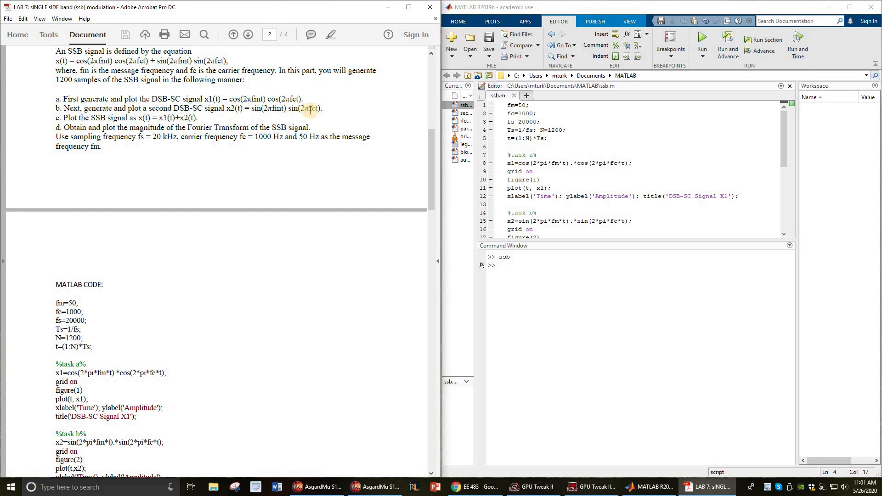
mouse_move(176, 342)
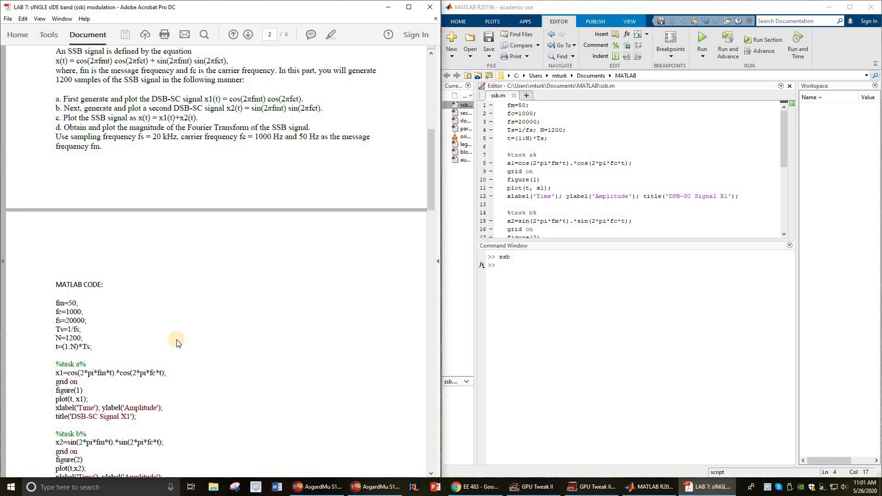
scroll("down", 3)
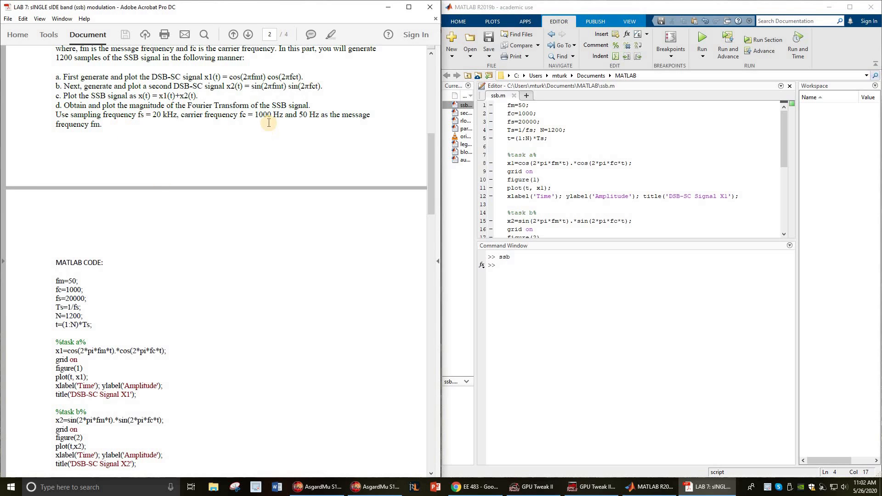
mouse_move(188, 316)
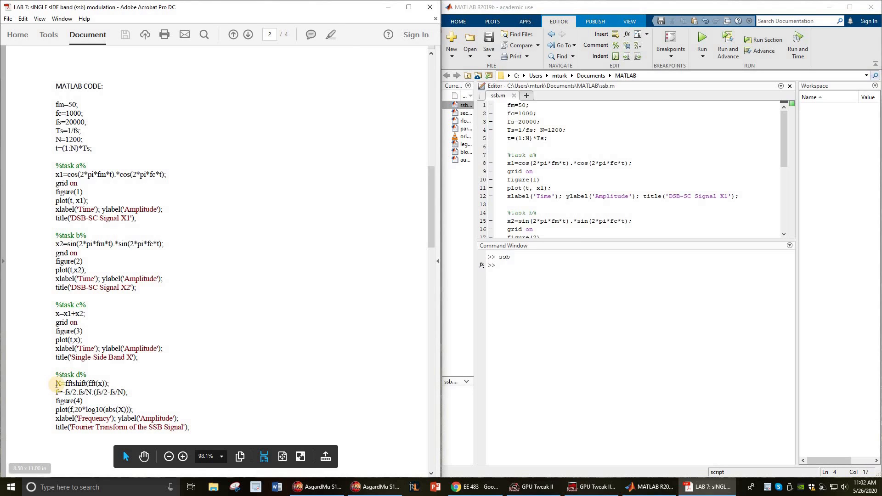
mouse_move(508, 141)
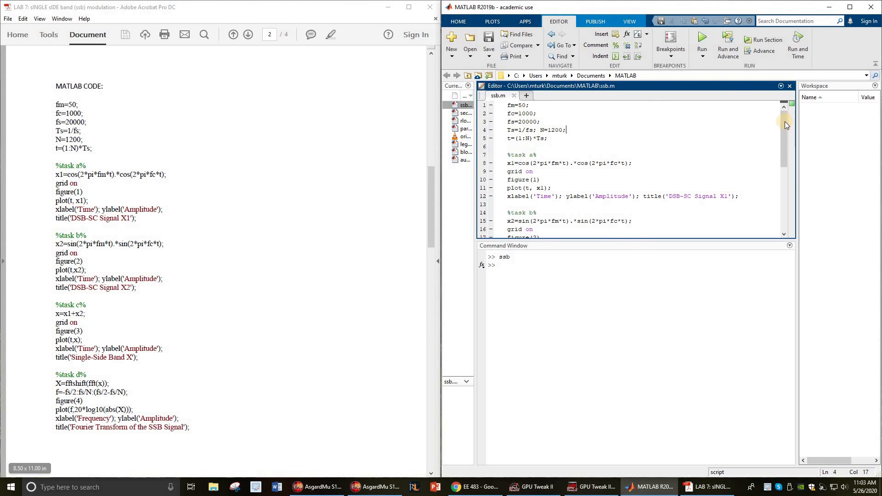
Run ssb.m, opening the X1, X2, single-sideband and Fourier transform figures
scroll("down", 3)
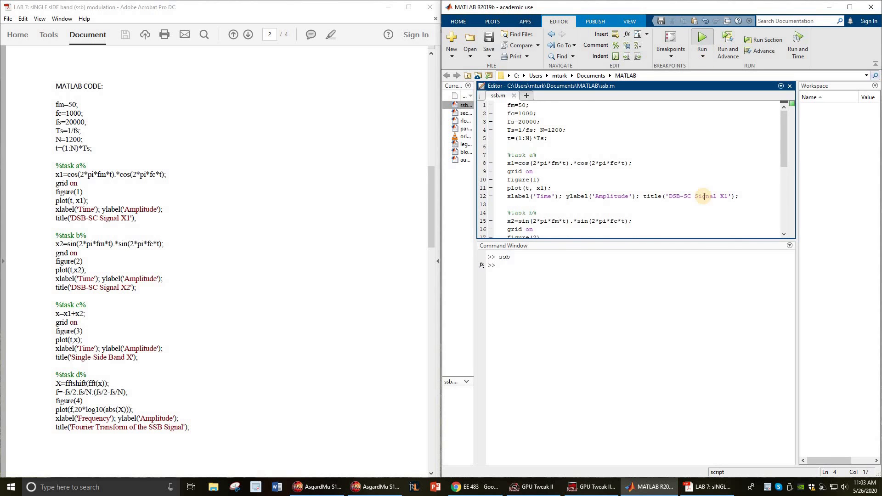
left_click(702, 40)
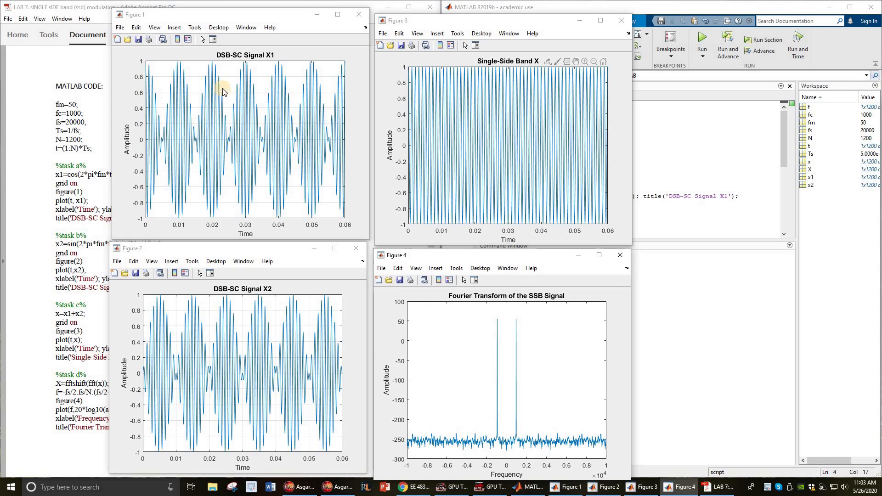
mouse_move(258, 82)
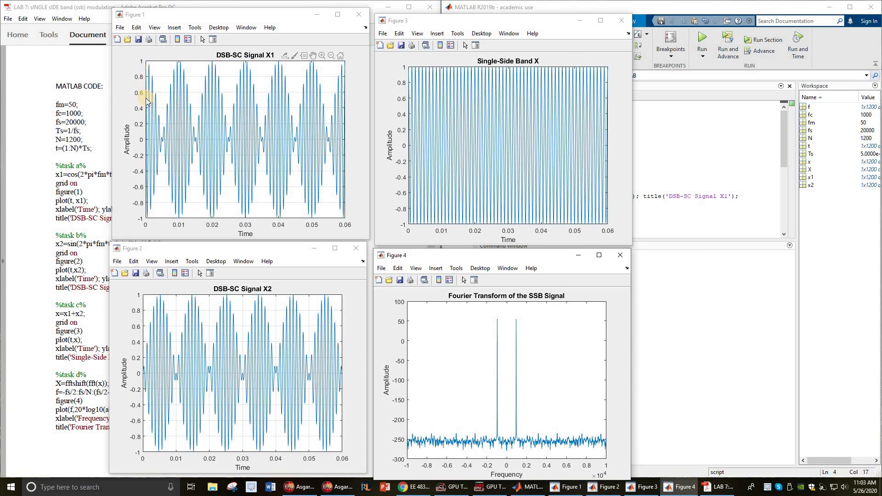
mouse_move(147, 69)
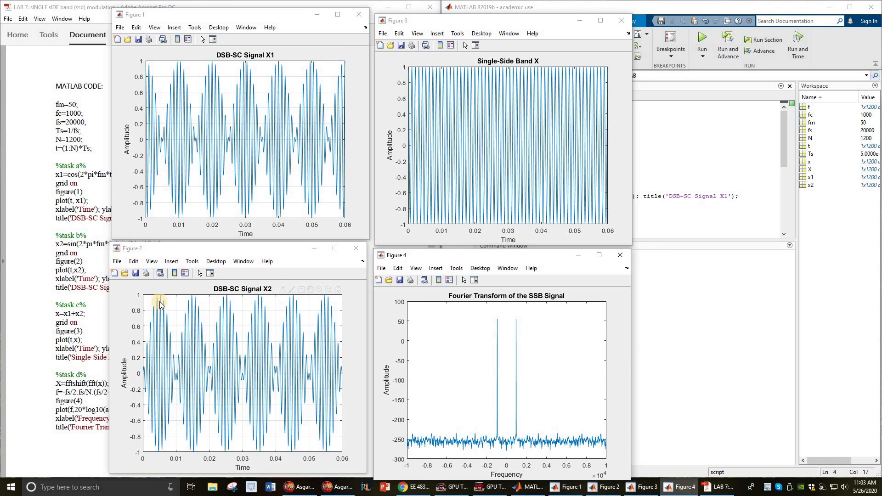
mouse_move(477, 132)
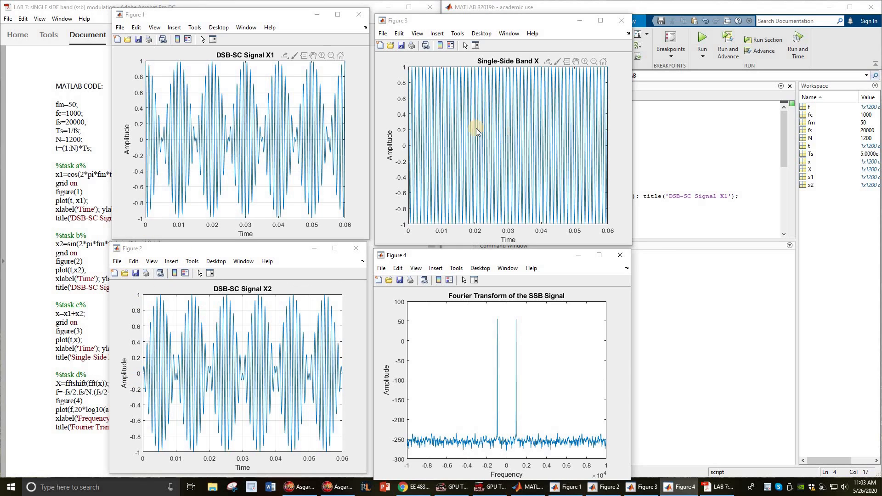
mouse_move(450, 123)
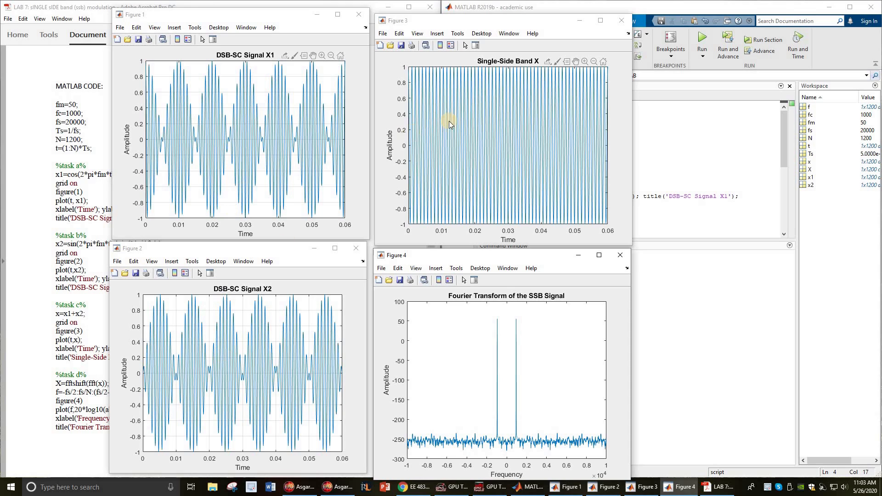
mouse_move(531, 174)
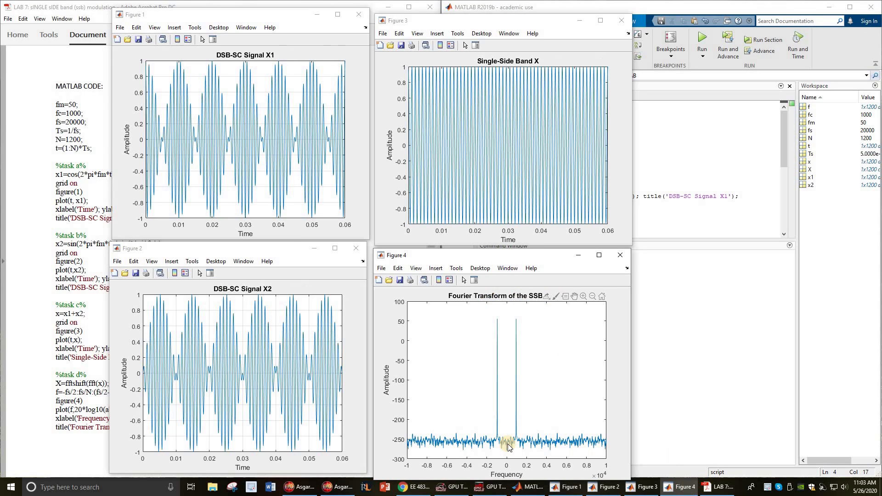
mouse_move(496, 401)
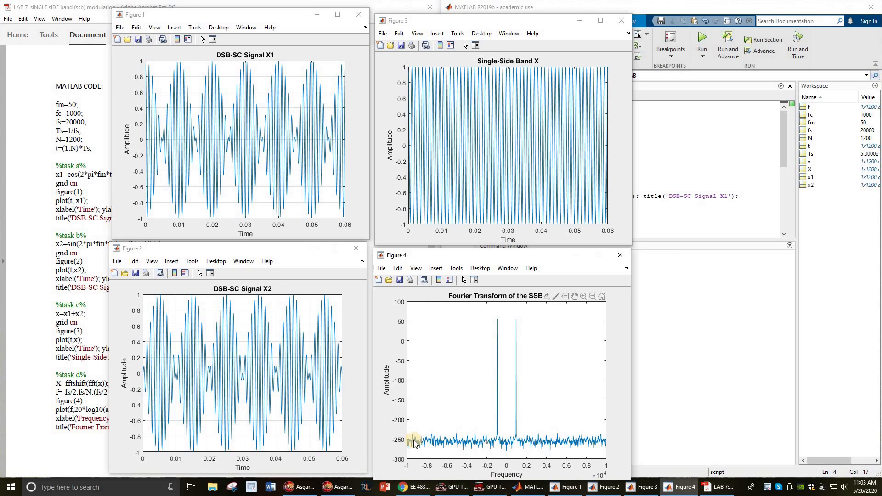
mouse_move(494, 448)
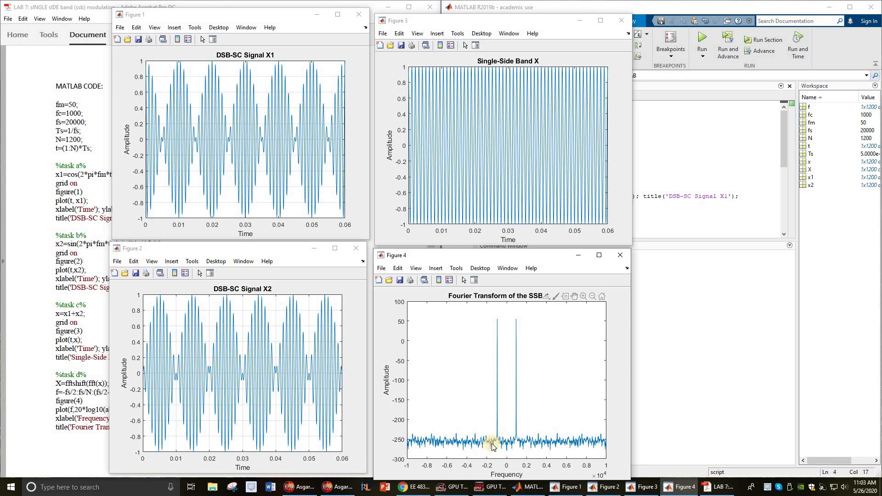
mouse_move(528, 445)
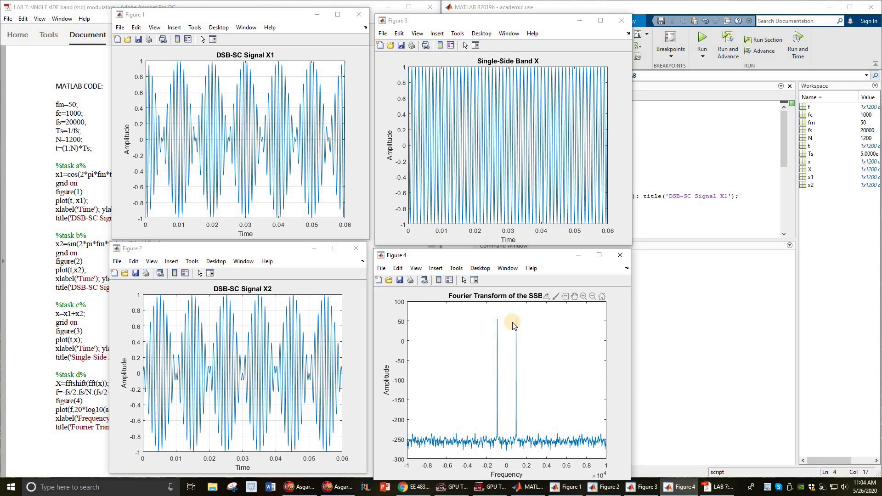
mouse_move(498, 329)
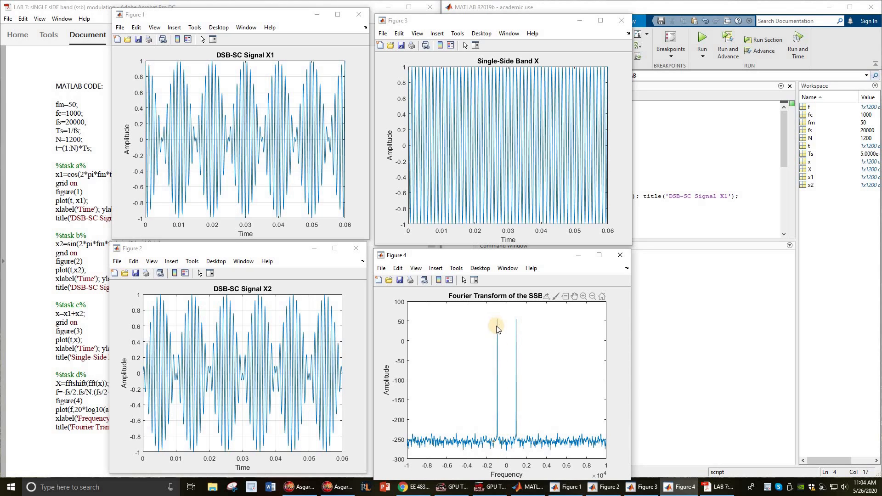
mouse_move(600, 436)
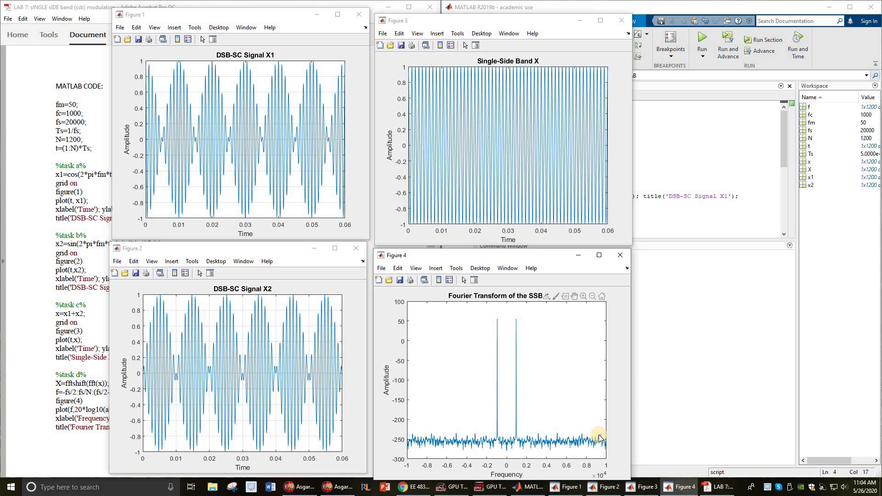